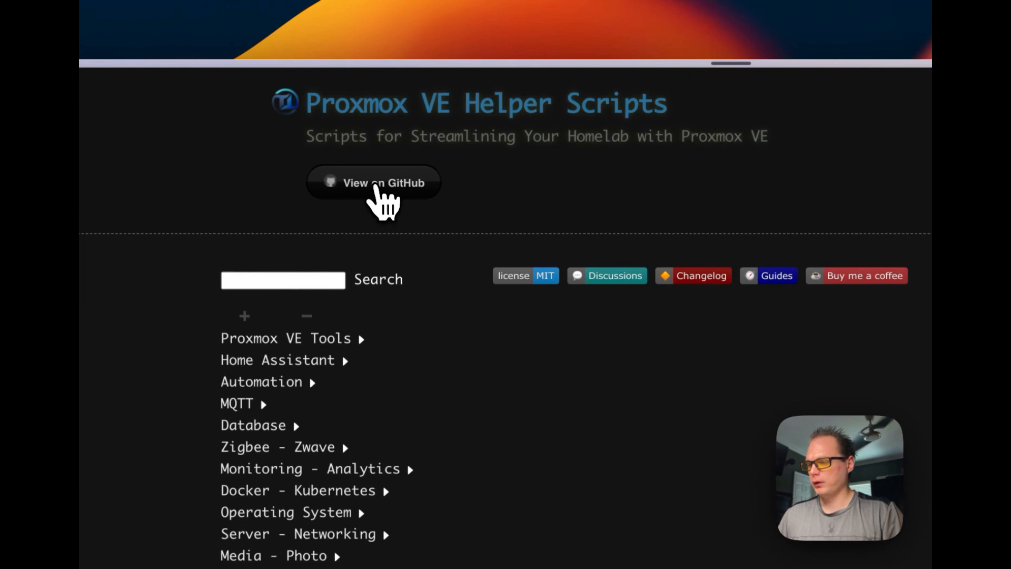
Find ct/ubuntu.sh in the helper scripts GitHub repo and read through its defaults
{"action": "left_click", "coordinate": [373, 182]}
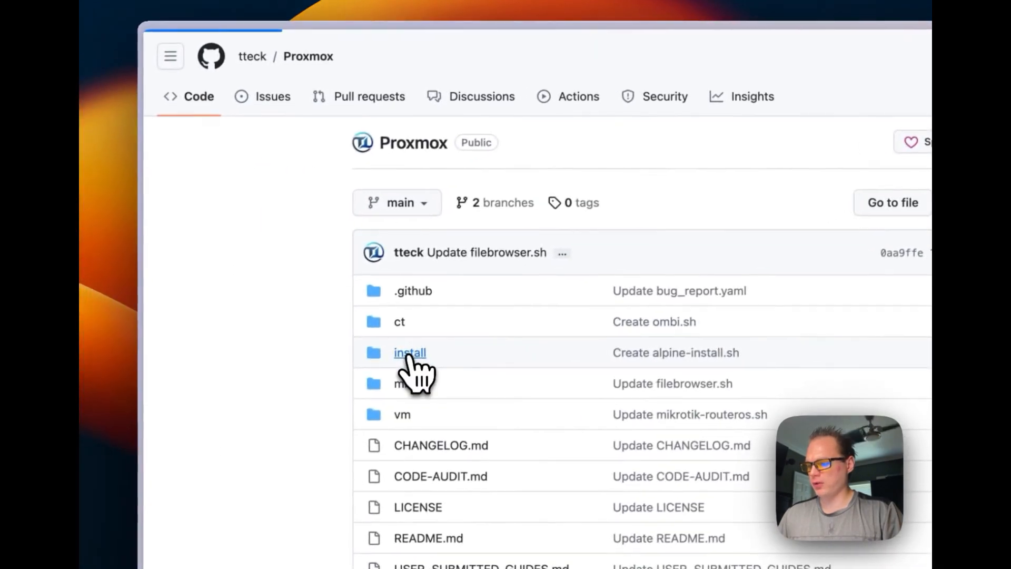
{"action": "type", "text": "ubu"}
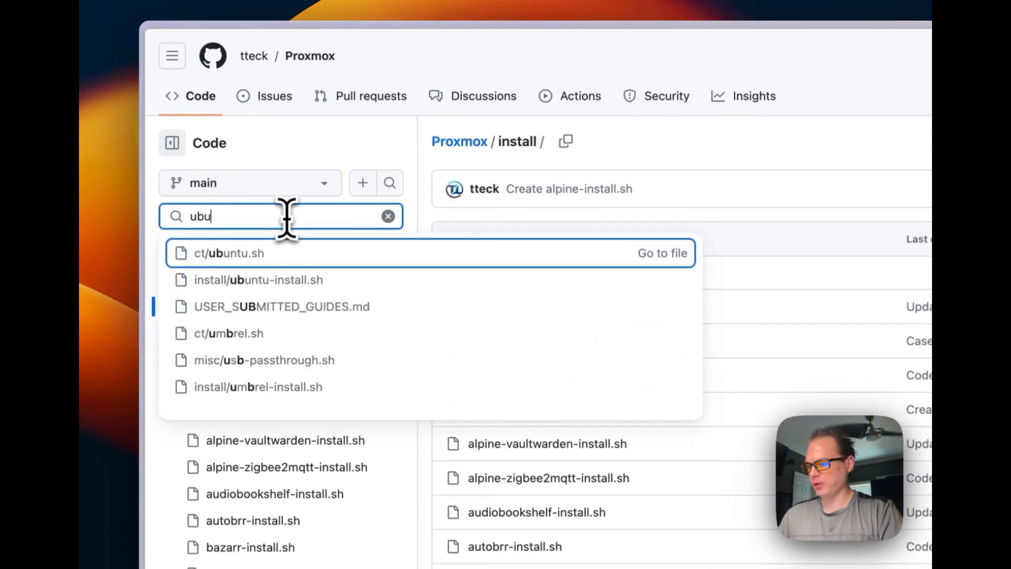
{"action": "left_click", "coordinate": [228, 253]}
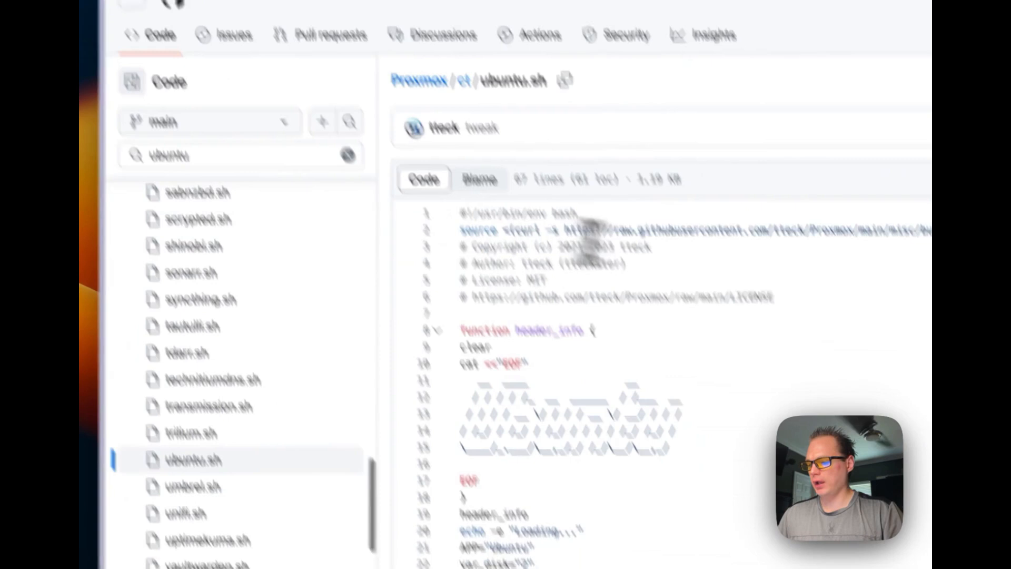
{"action": "scroll", "scroll_direction": "down", "scroll_amount": 3}
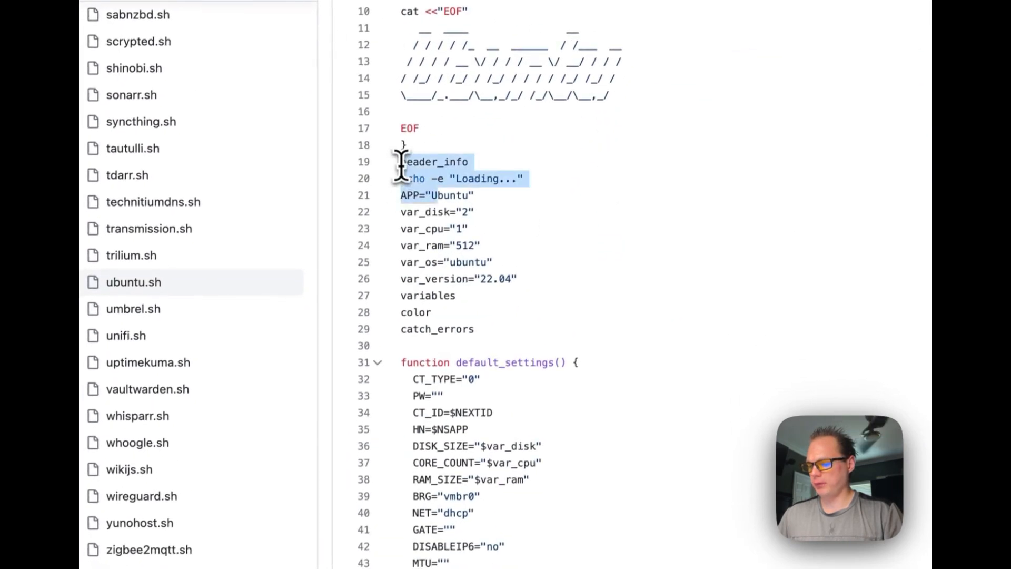
{"action": "scroll", "scroll_direction": "down", "scroll_amount": 3}
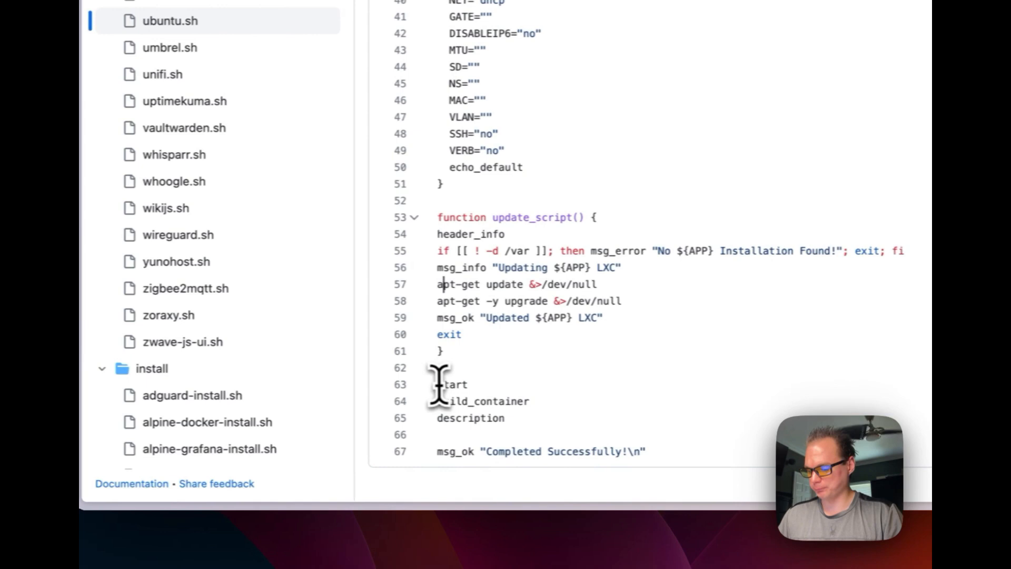
{"action": "left_click_drag", "start_coordinate": [437, 384], "coordinate": [488, 417]}
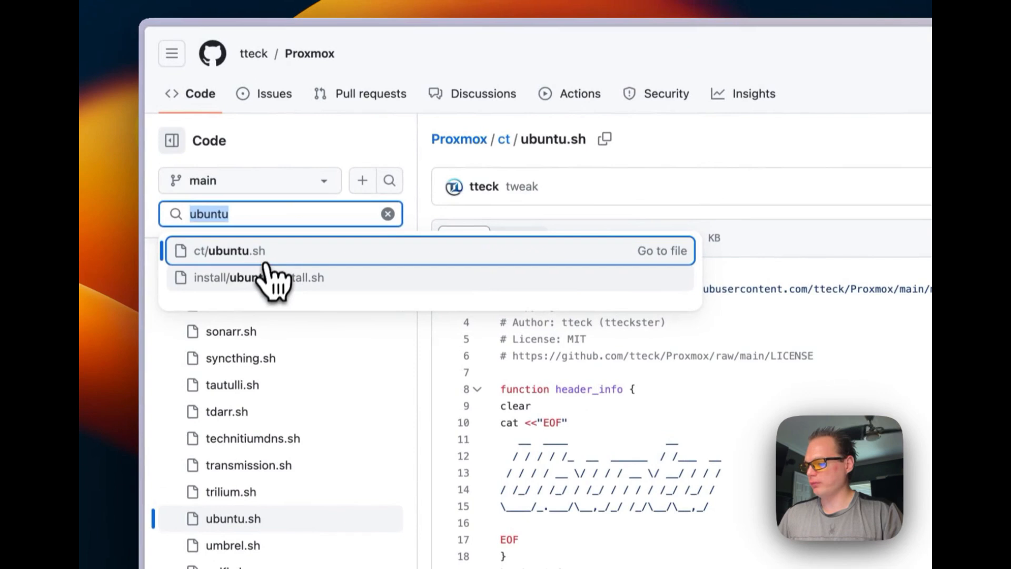
Open install/ubuntu-install.sh and read how it installs curl, sudo and mc
{"action": "left_click", "coordinate": [257, 278]}
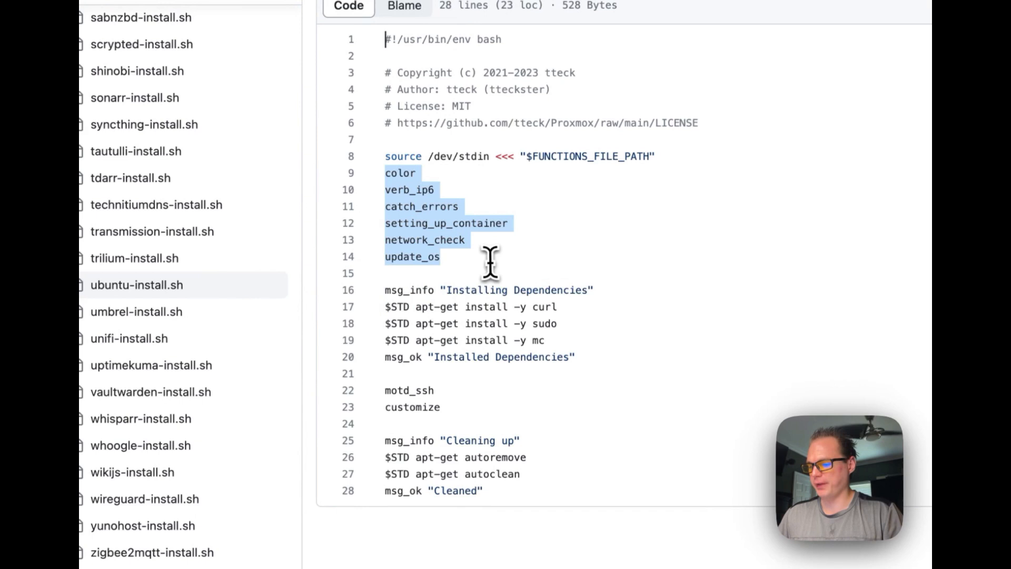
{"action": "double_click", "coordinate": [485, 307]}
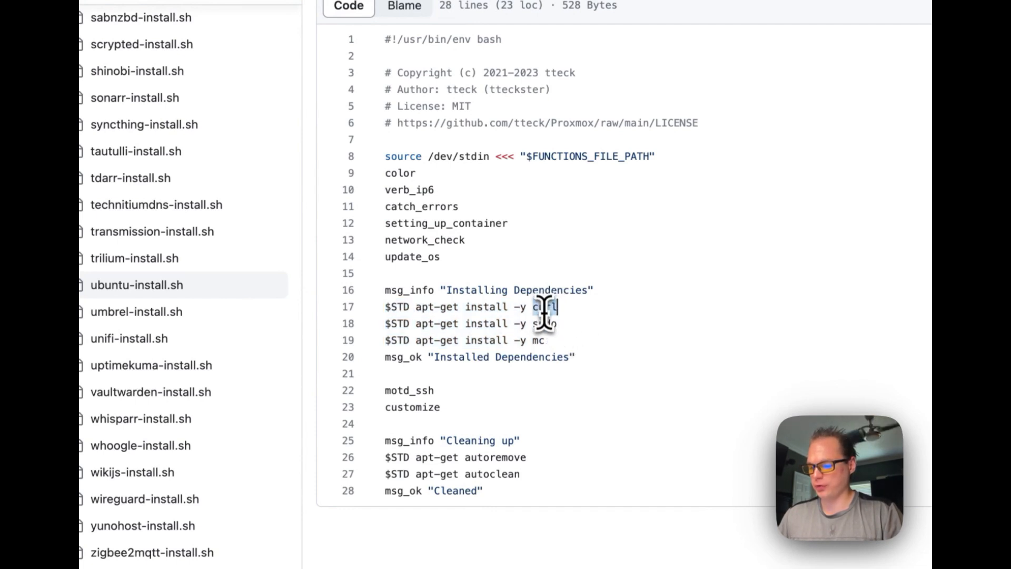
{"action": "scroll", "scroll_direction": "down", "scroll_amount": 3}
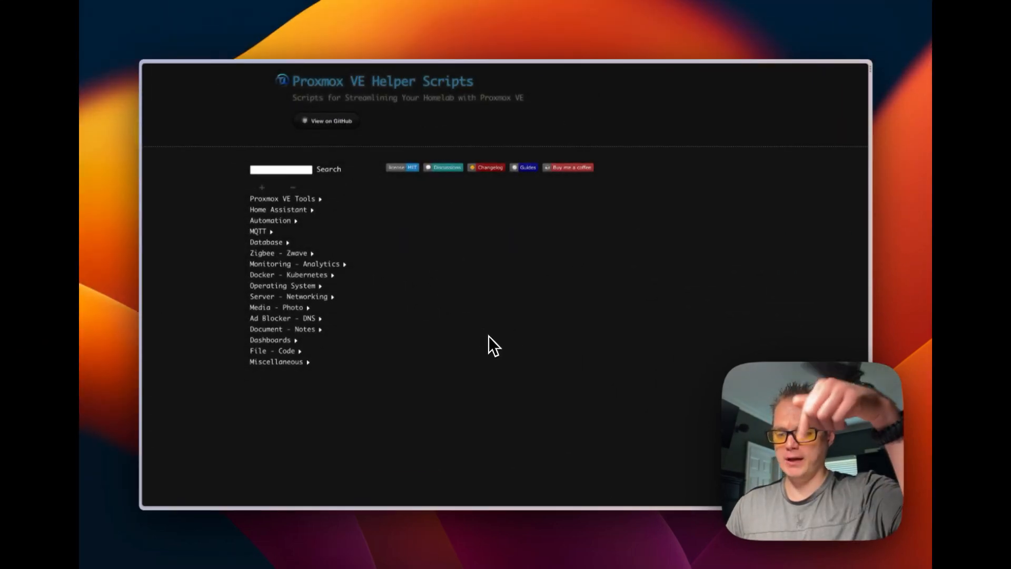
{"action": "mouse_move", "coordinate": [425, 335]}
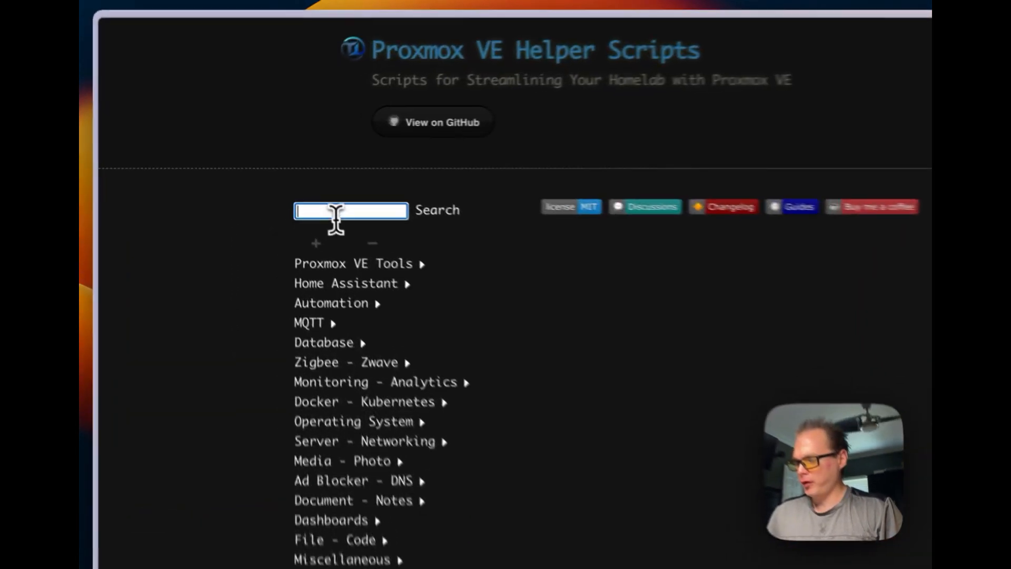
Search the helper scripts site for ubuntu and copy the Ubuntu LXC command
{"action": "type", "text": "ubuntu"}
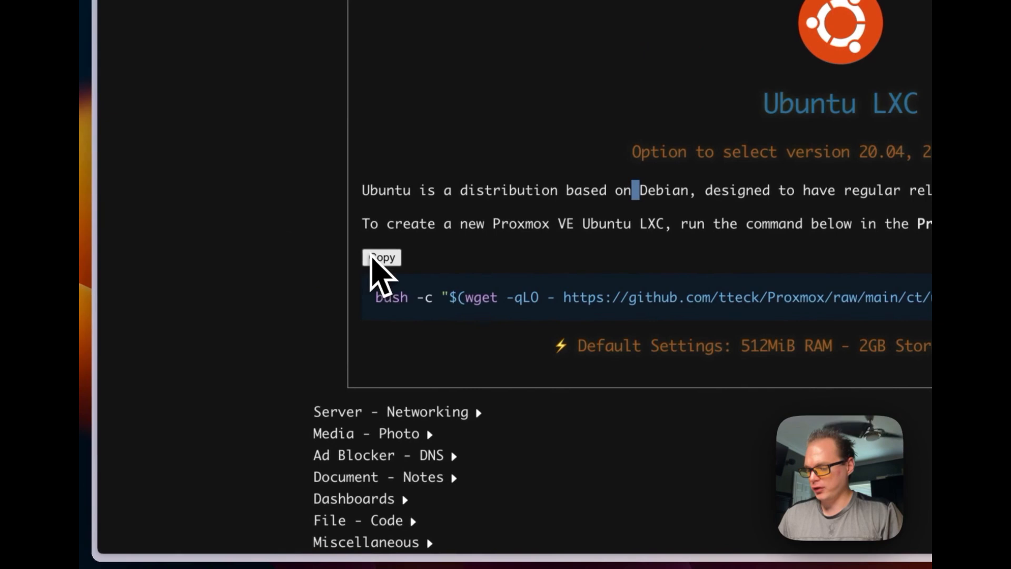
{"action": "left_click", "coordinate": [381, 258]}
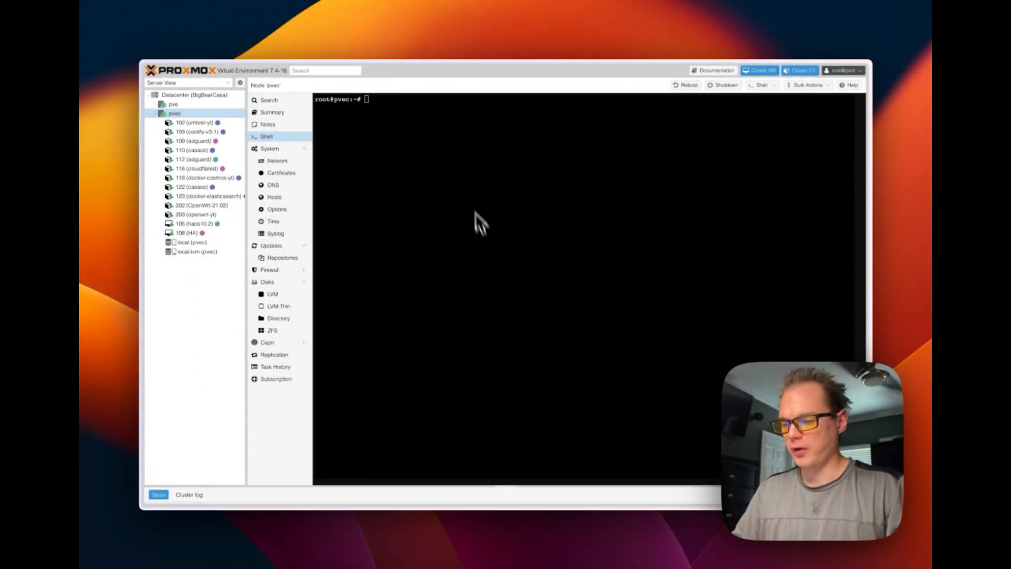
{"action": "mouse_move", "coordinate": [403, 152]}
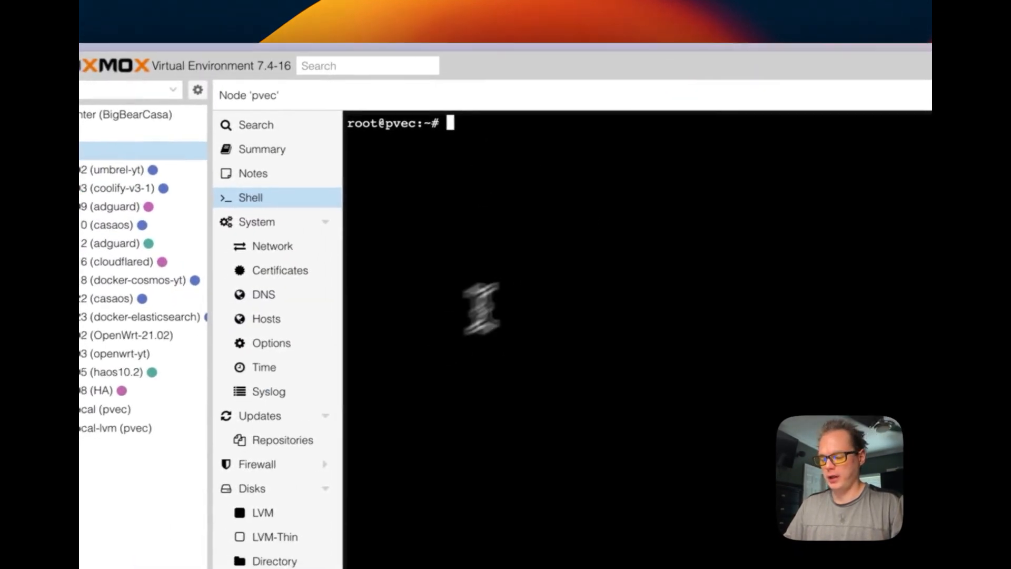
Paste and run the Ubuntu LXC script in the pvec node shell
{"action": "key", "text": "cmd+v"}
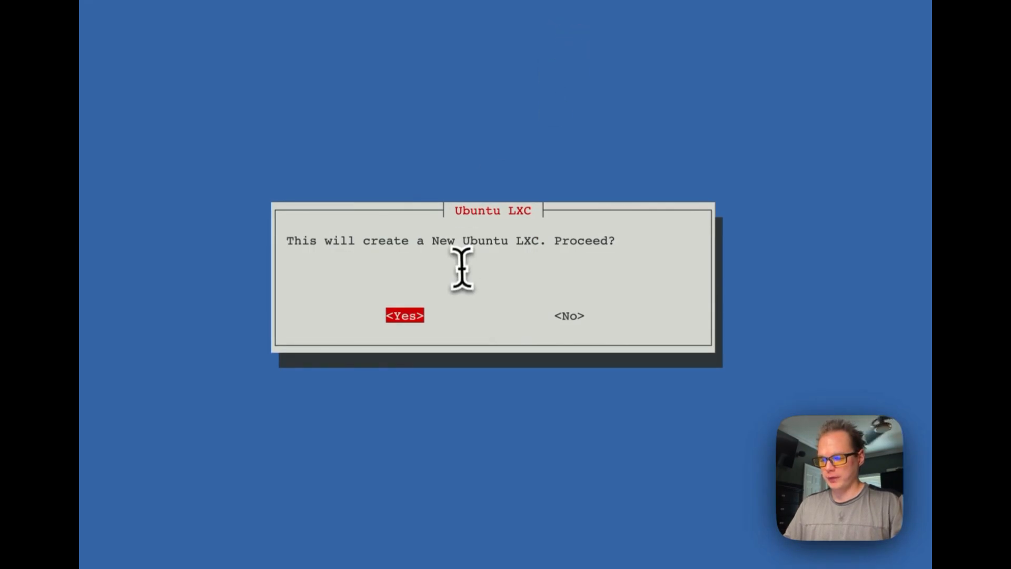
{"action": "mouse_move", "coordinate": [526, 261]}
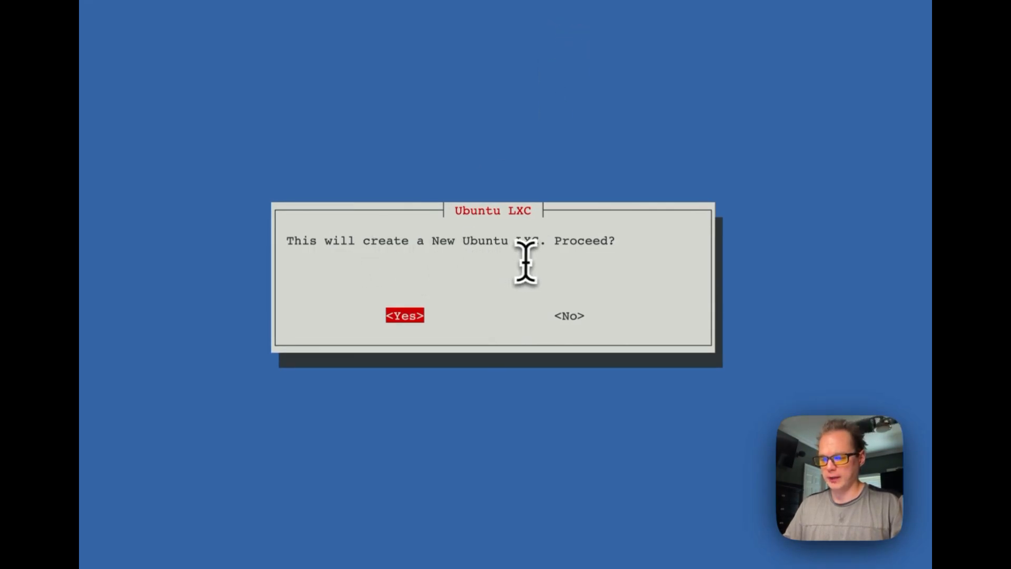
Confirm a new LXC, dismiss notices, and pick ubuntu 22.04 Jammy, unprivileged
{"action": "left_click", "coordinate": [404, 315]}
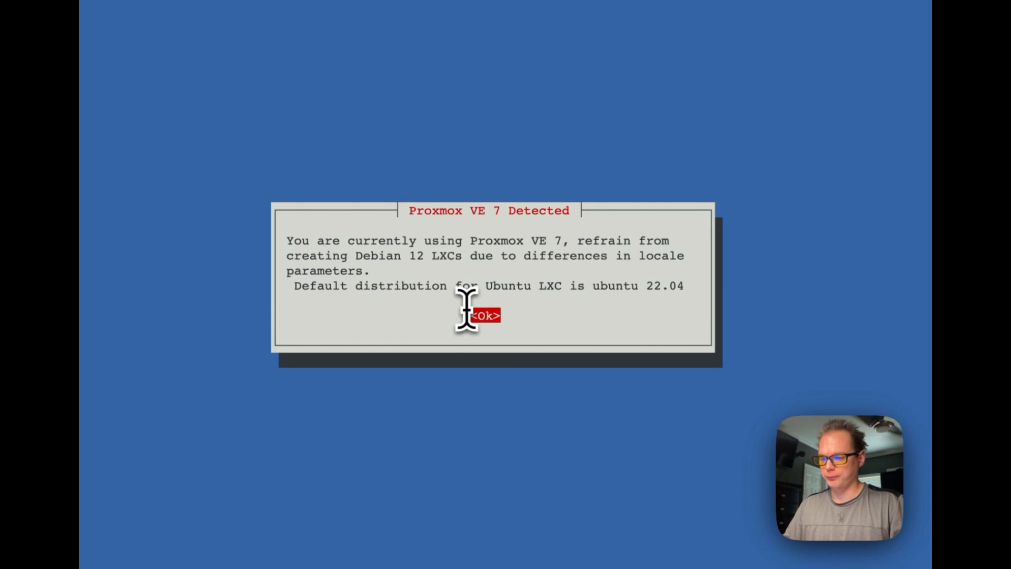
{"action": "left_click", "coordinate": [483, 315]}
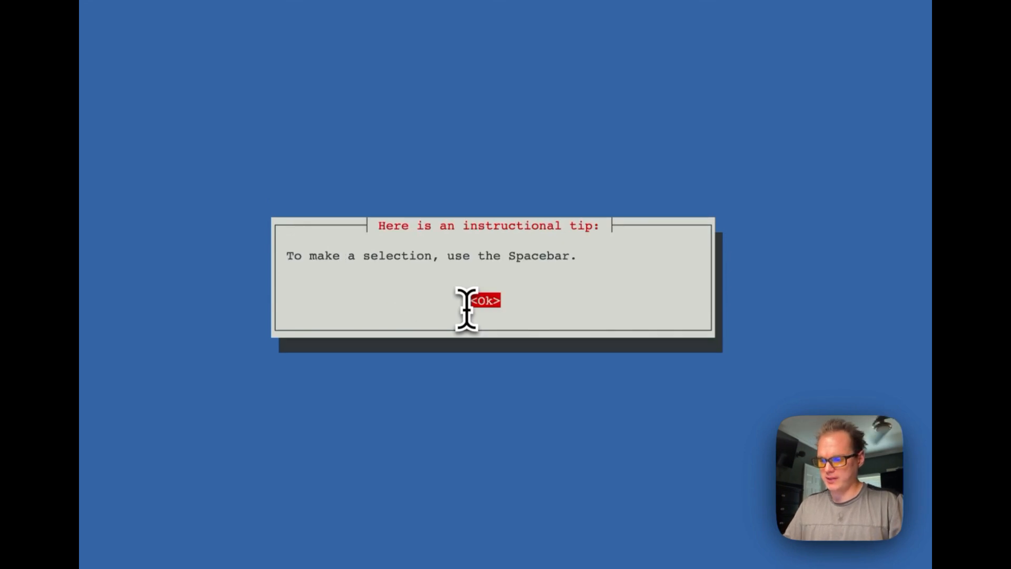
{"action": "left_click", "coordinate": [486, 300]}
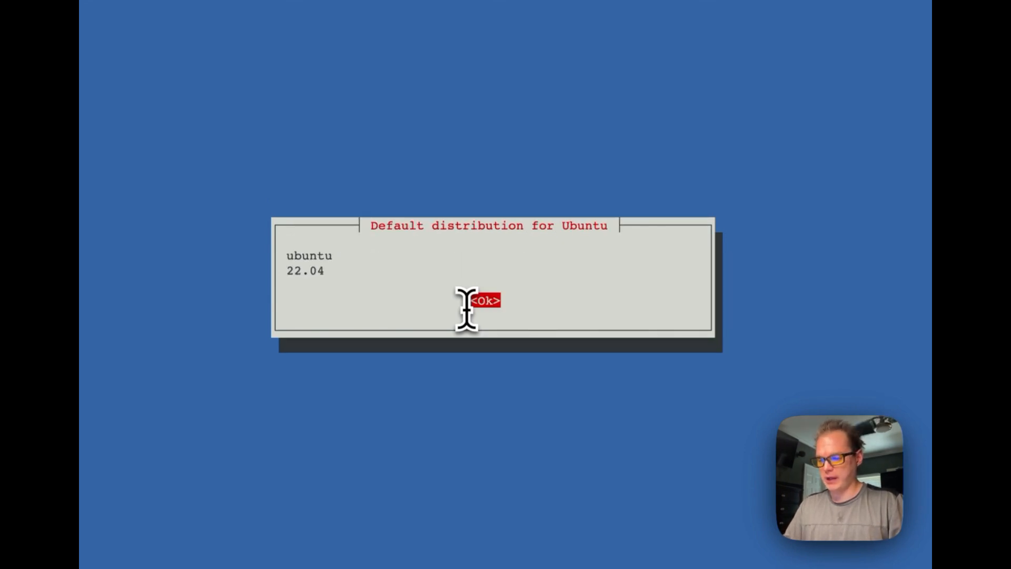
{"action": "left_click", "coordinate": [487, 300]}
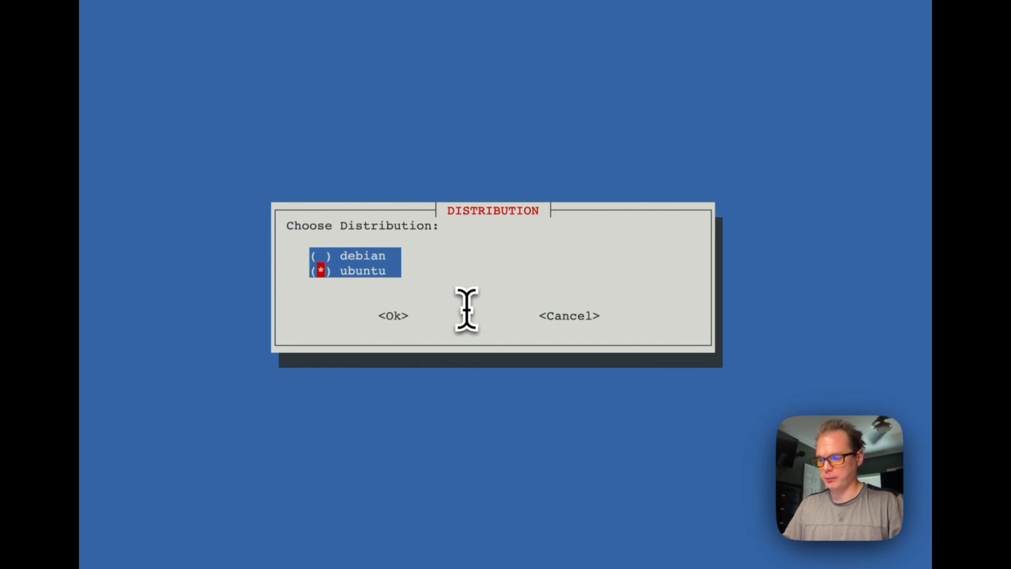
{"action": "left_click", "coordinate": [393, 315]}
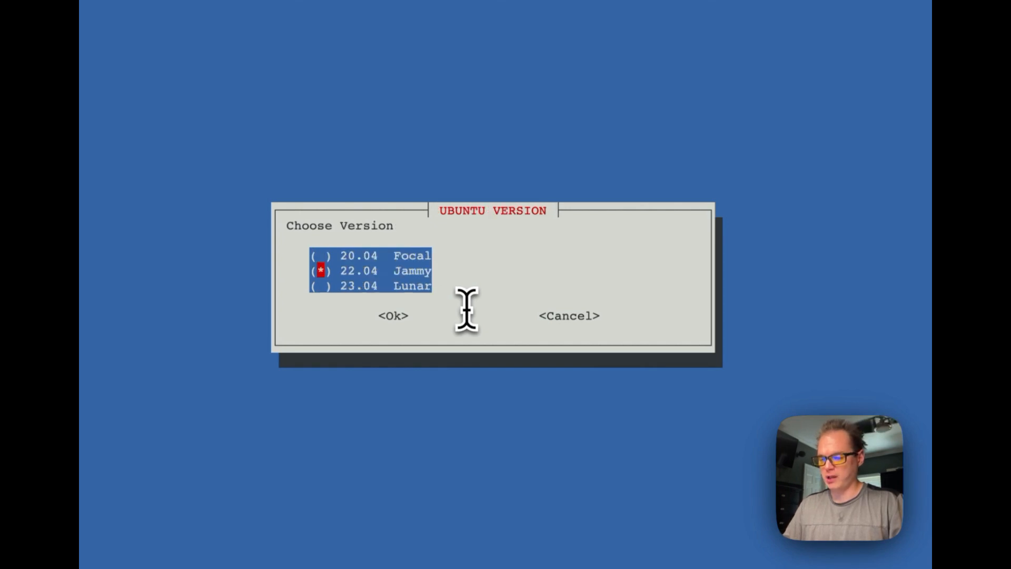
{"action": "left_click", "coordinate": [392, 315]}
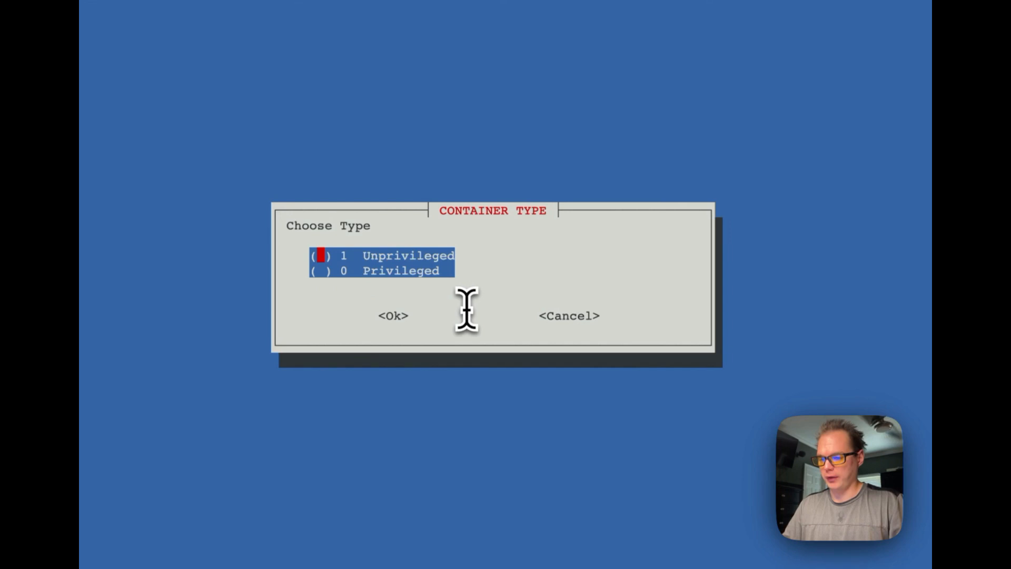
{"action": "left_click", "coordinate": [393, 316]}
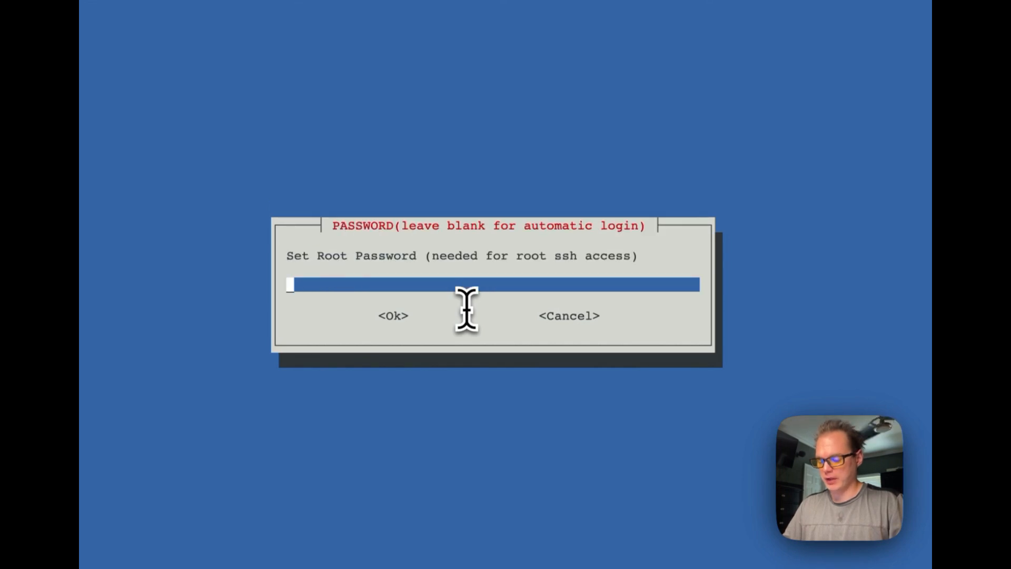
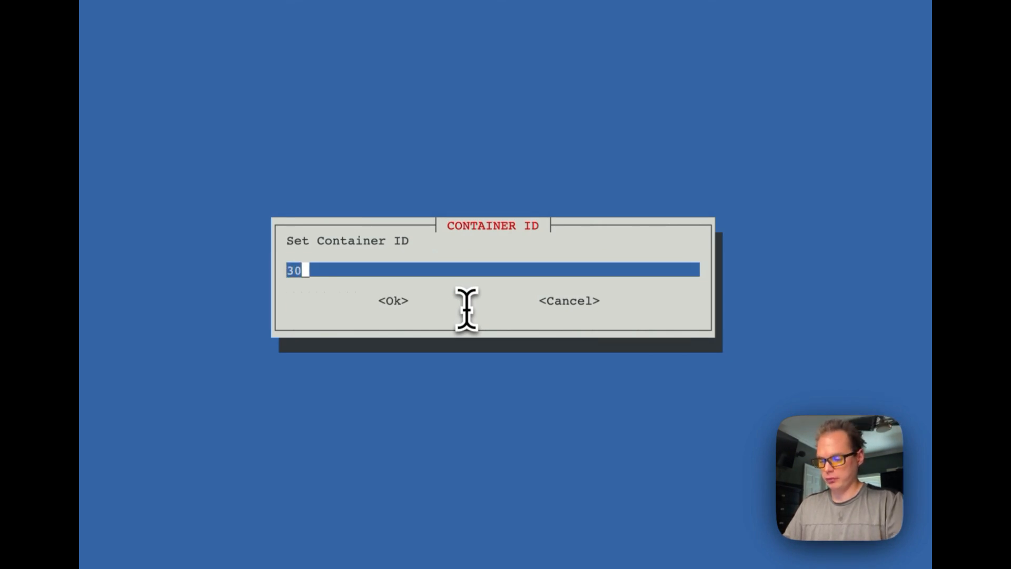
Set container ID 300 and hostname ubuntu-yt, keeping the 2 GB disk
{"action": "left_click", "coordinate": [392, 300]}
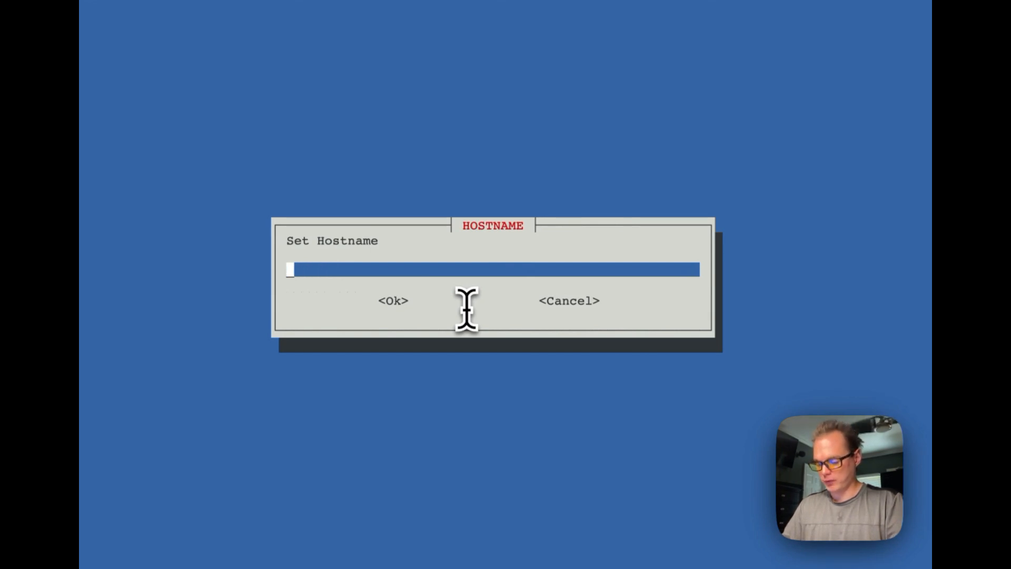
{"action": "type", "text": "ubuntu-y"}
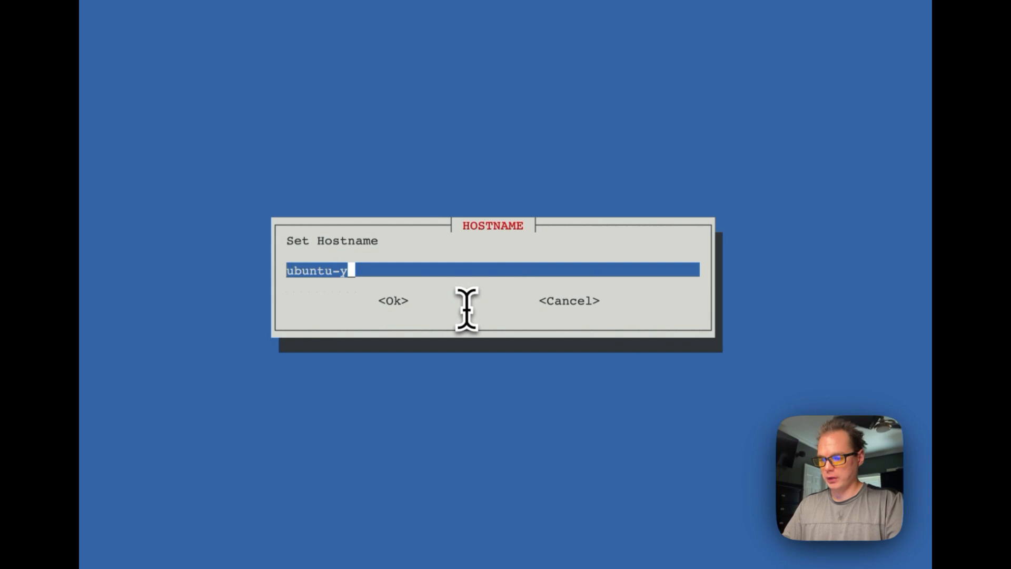
{"action": "type", "text": "t"}
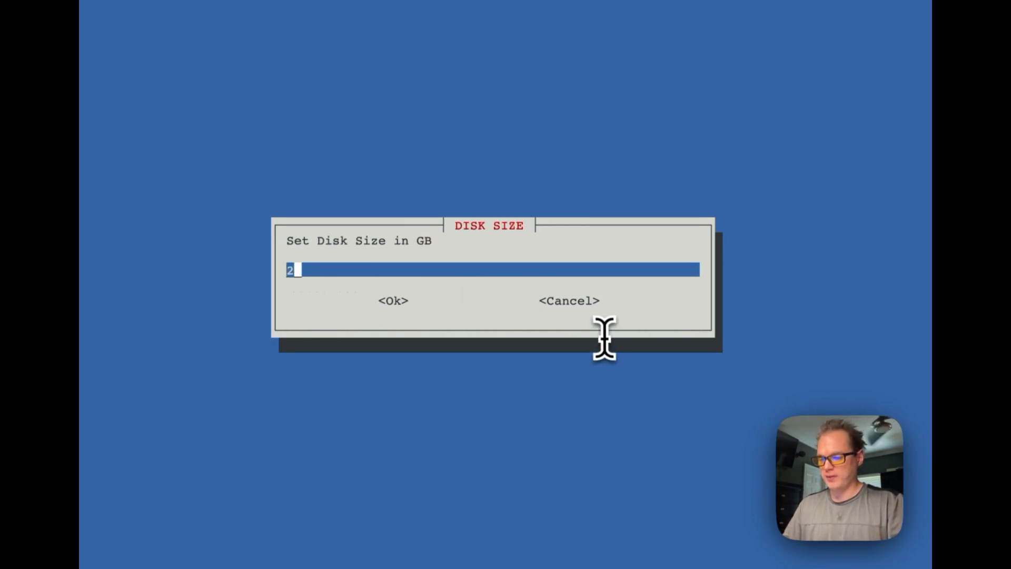
{"action": "key", "text": "Backspace"}
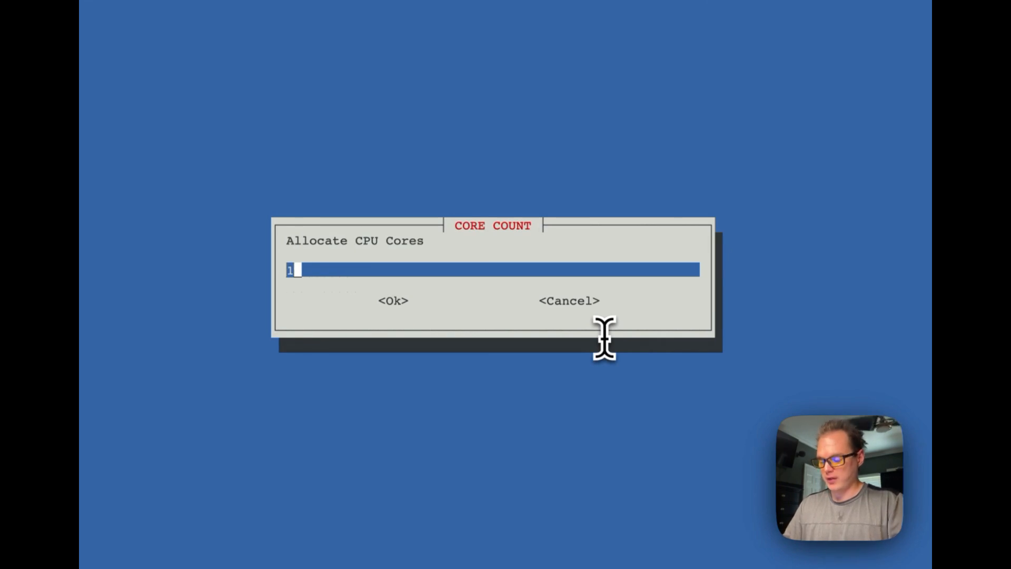
Keep 1 core, set 1024 MiB RAM, and keep the vmbr0 bridge with DHCP
{"action": "left_click", "coordinate": [392, 301]}
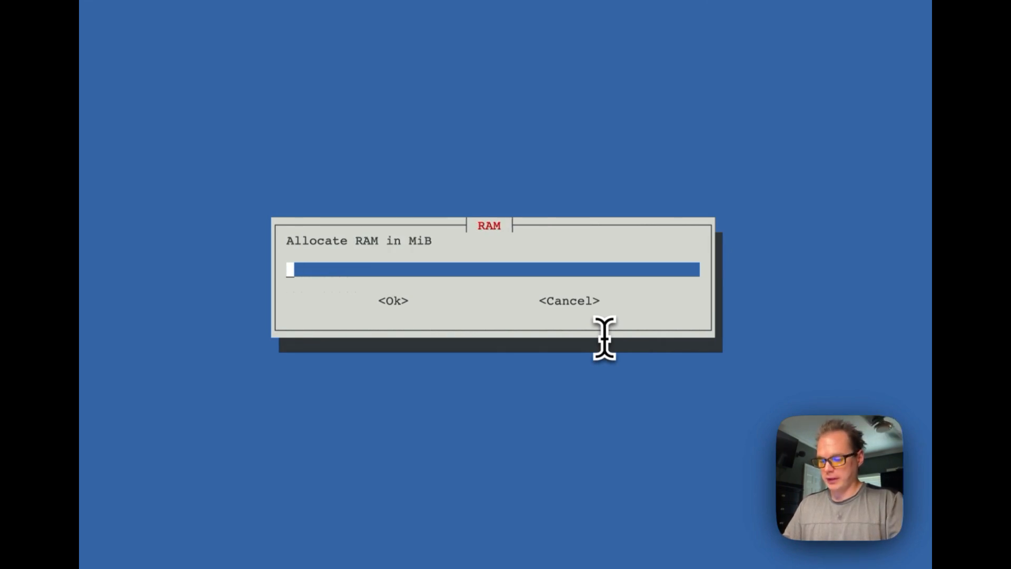
{"action": "type", "text": "1024"}
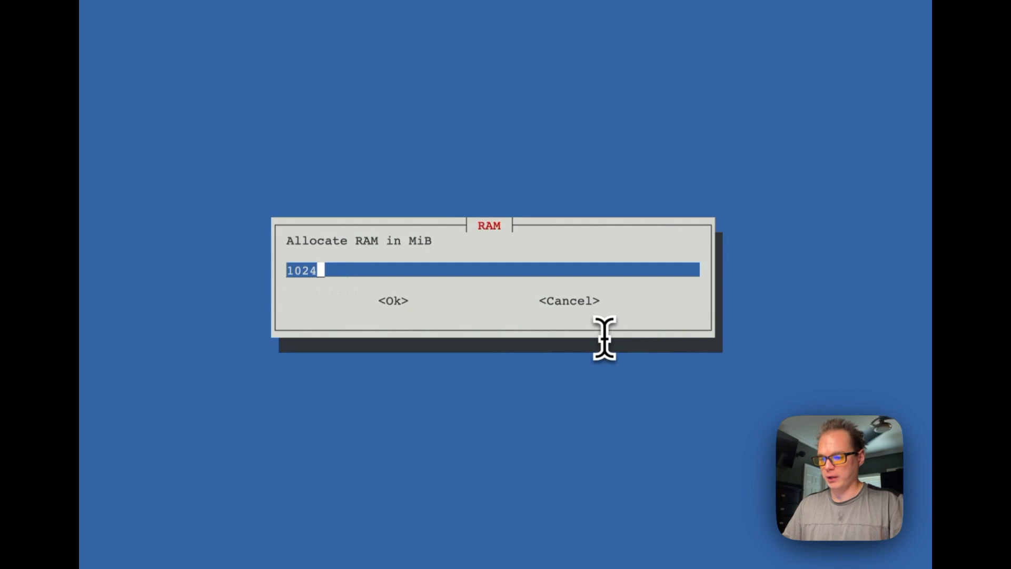
{"action": "left_click", "coordinate": [391, 301]}
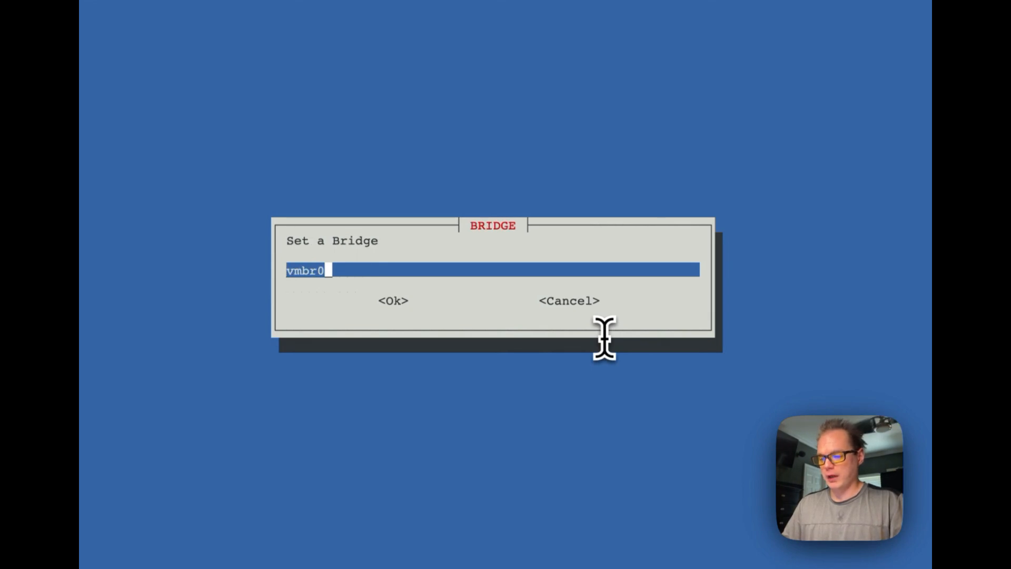
{"action": "left_click", "coordinate": [391, 301]}
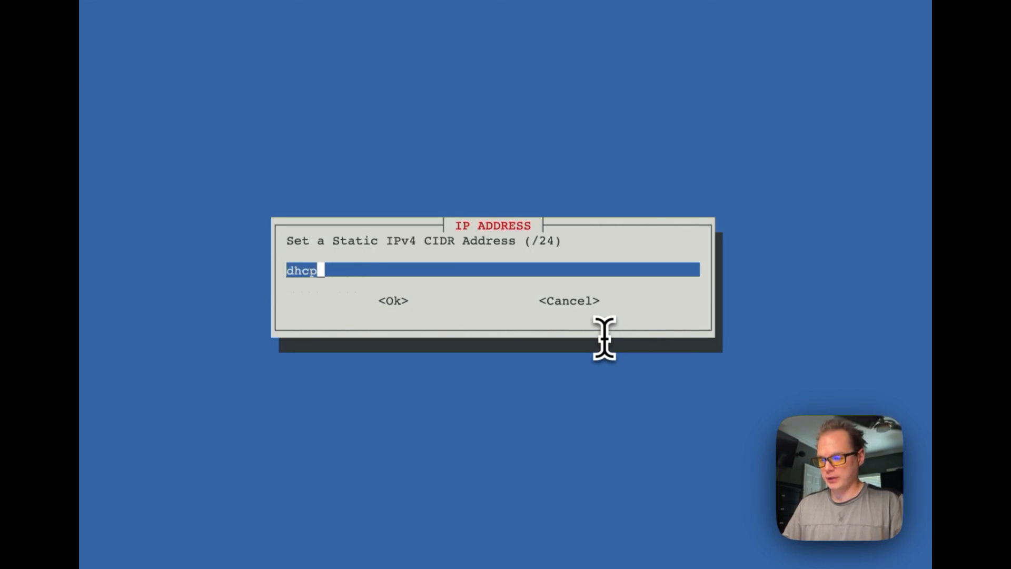
{"action": "left_click", "coordinate": [392, 301]}
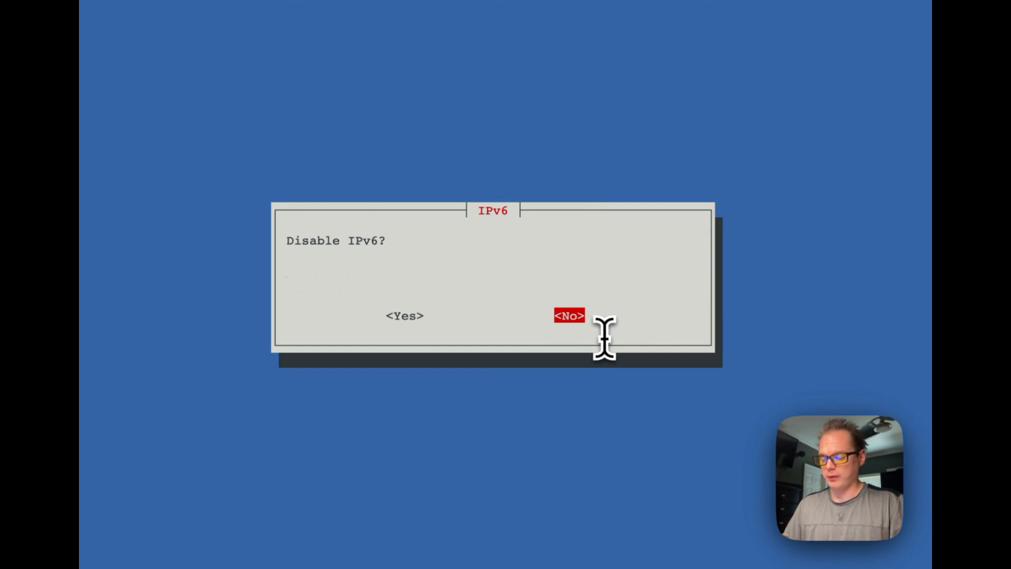
Keep IPv6, default VLAN, enable root SSH, verbose off, and confirm creation
{"action": "left_click", "coordinate": [568, 315]}
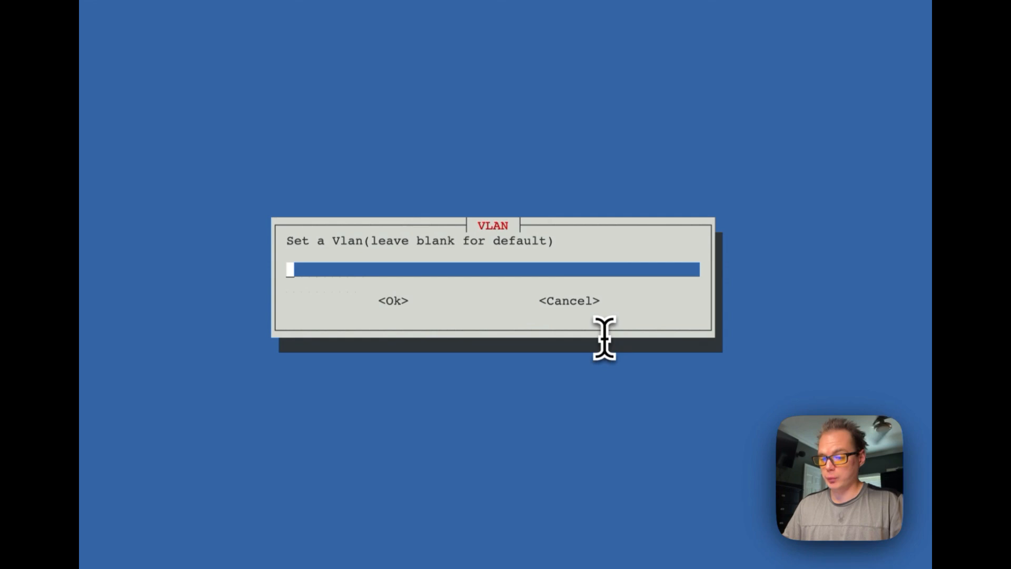
{"action": "left_click", "coordinate": [391, 301]}
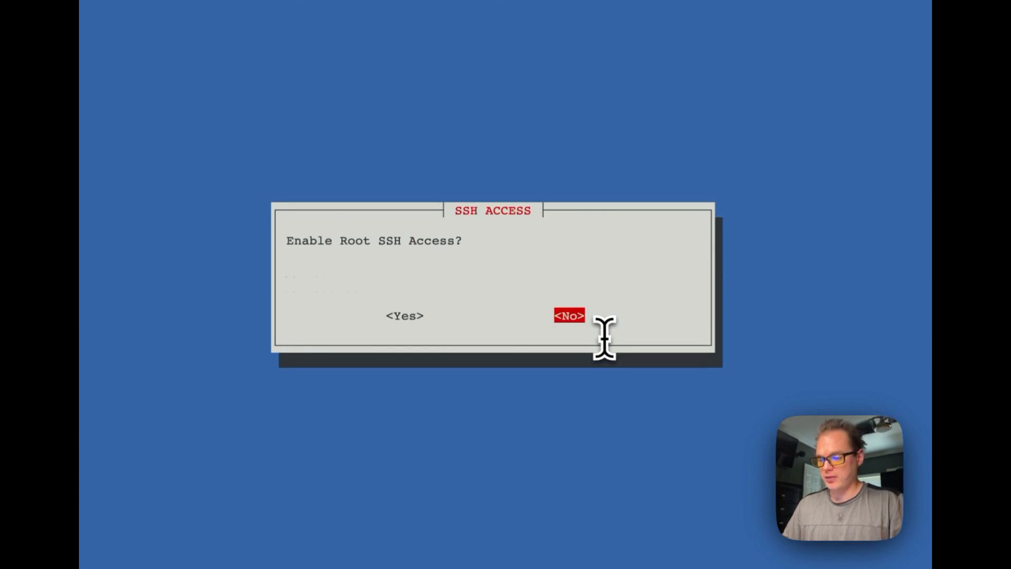
{"action": "key", "text": "Left"}
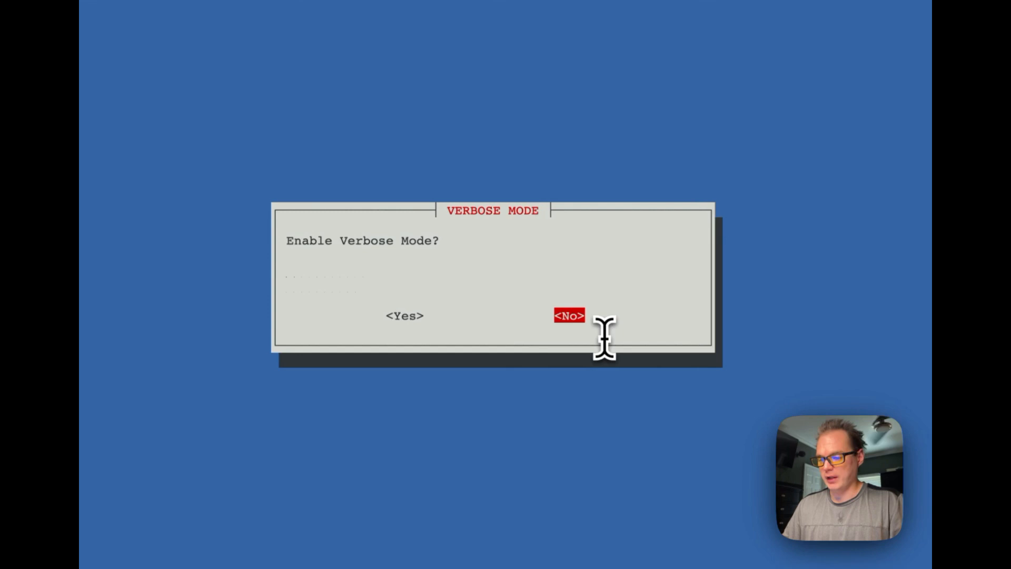
{"action": "key", "text": "Left"}
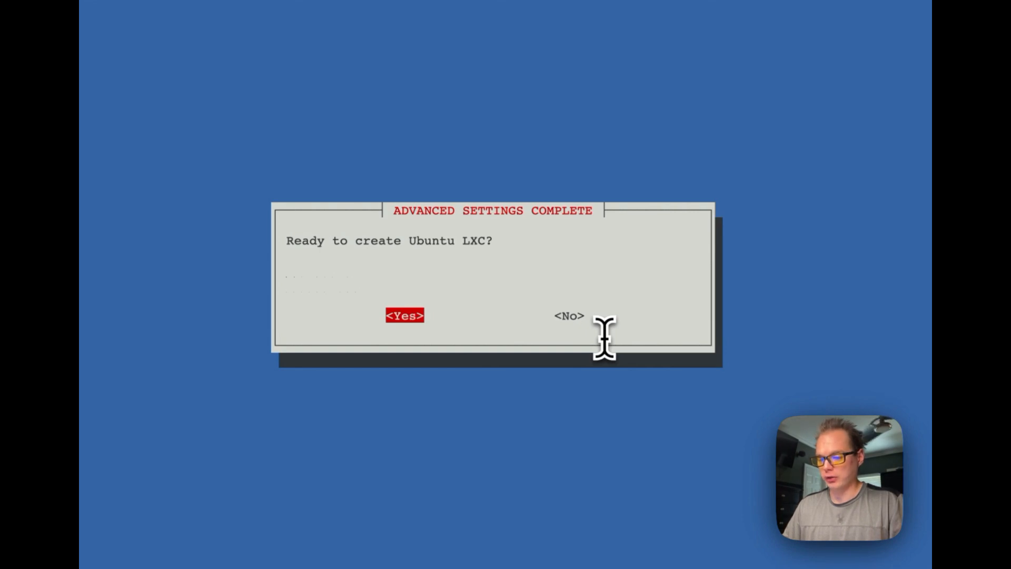
{"action": "left_click", "coordinate": [404, 316]}
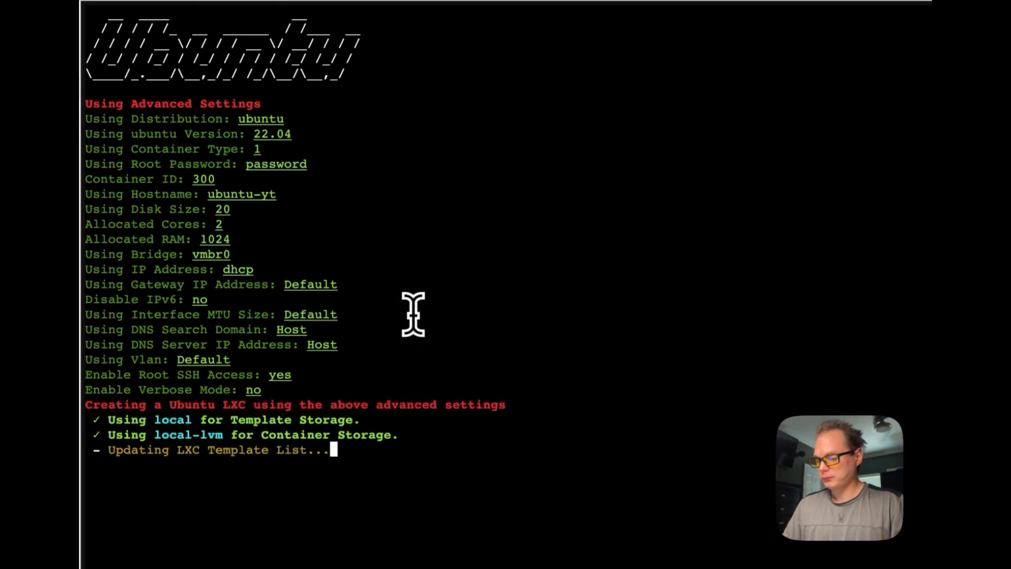
{"action": "mouse_move", "coordinate": [236, 488]}
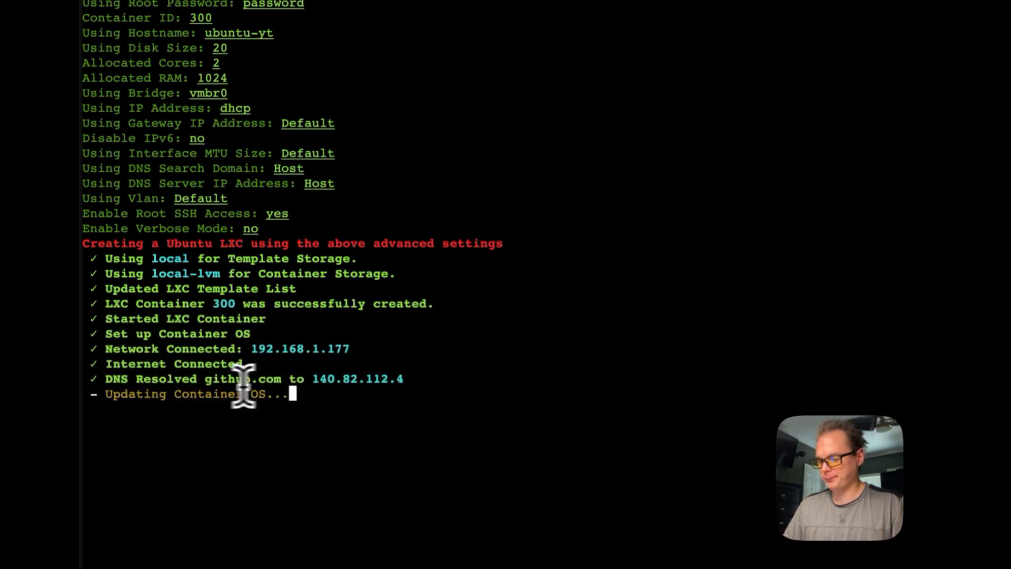
{"action": "mouse_move", "coordinate": [184, 396]}
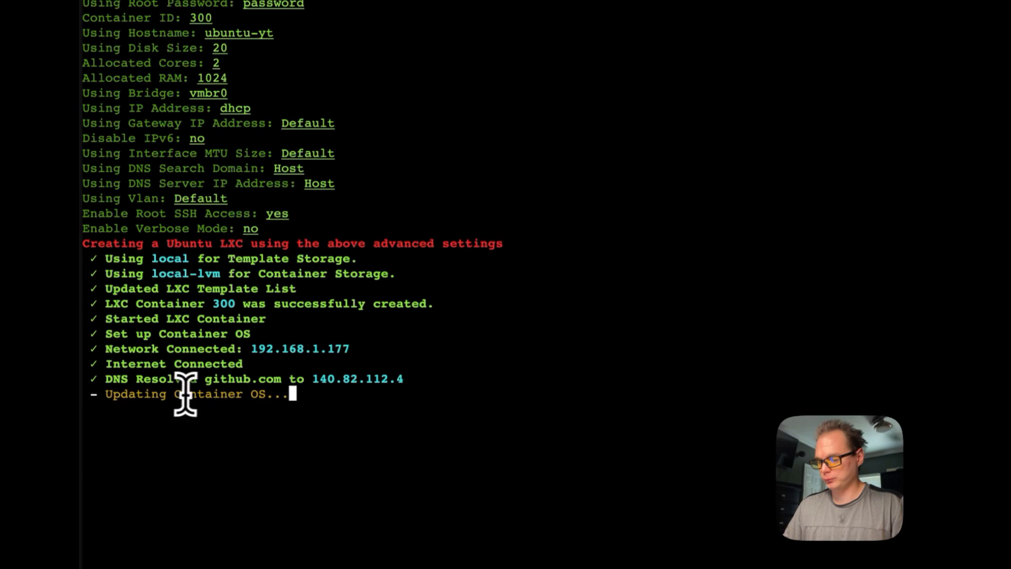
{"action": "mouse_move", "coordinate": [212, 394]}
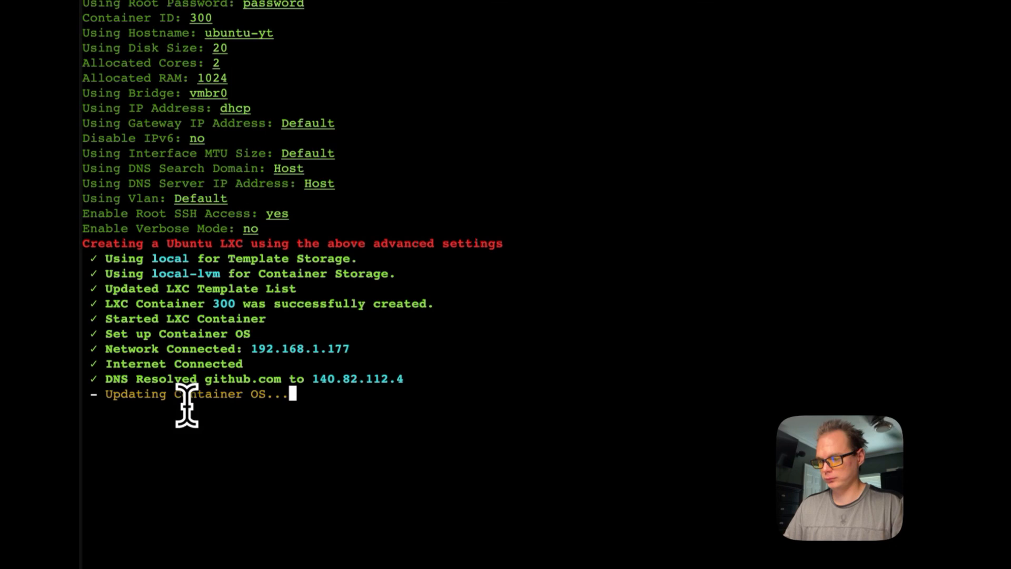
{"action": "mouse_move", "coordinate": [126, 425]}
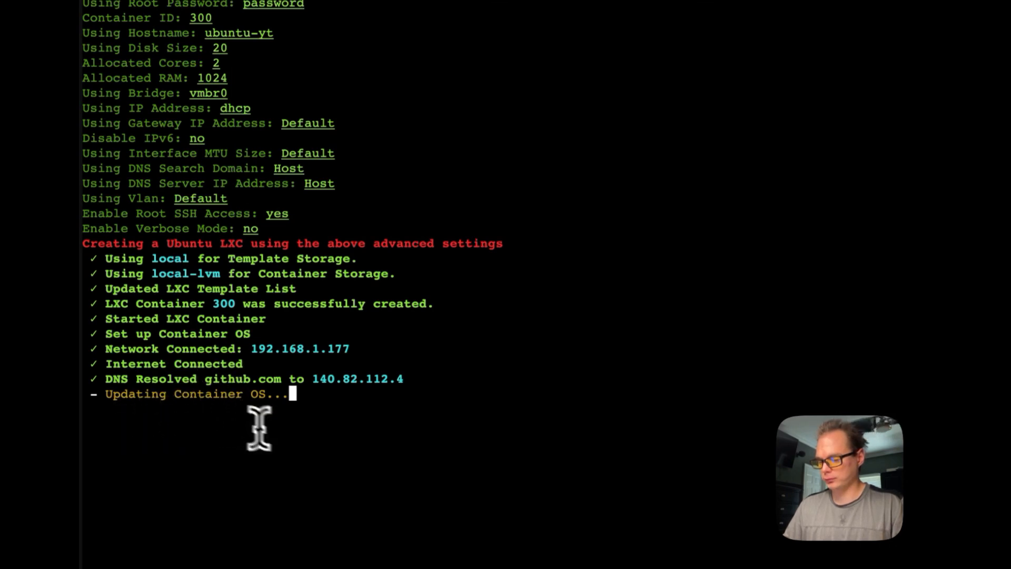
{"action": "mouse_move", "coordinate": [193, 426]}
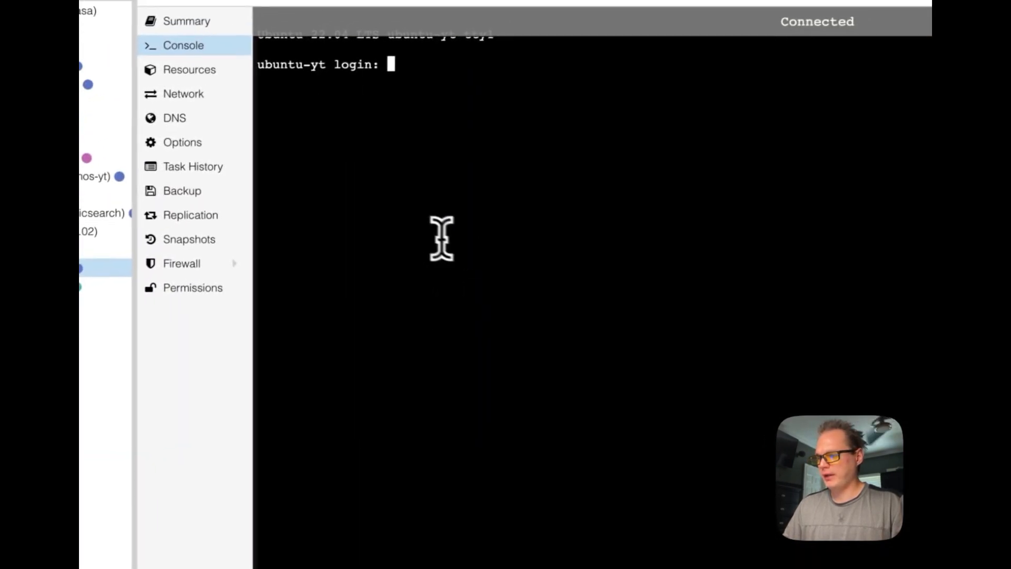
Try logging into the ubuntu-yt console as root, then re-enter root after failure
{"action": "type", "text": "root"}
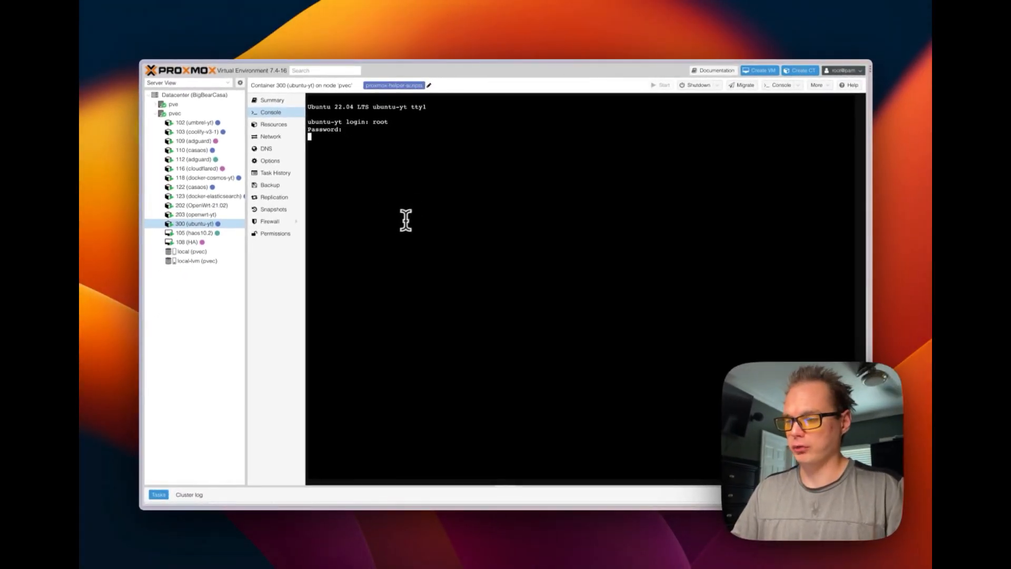
{"action": "mouse_move", "coordinate": [359, 245]}
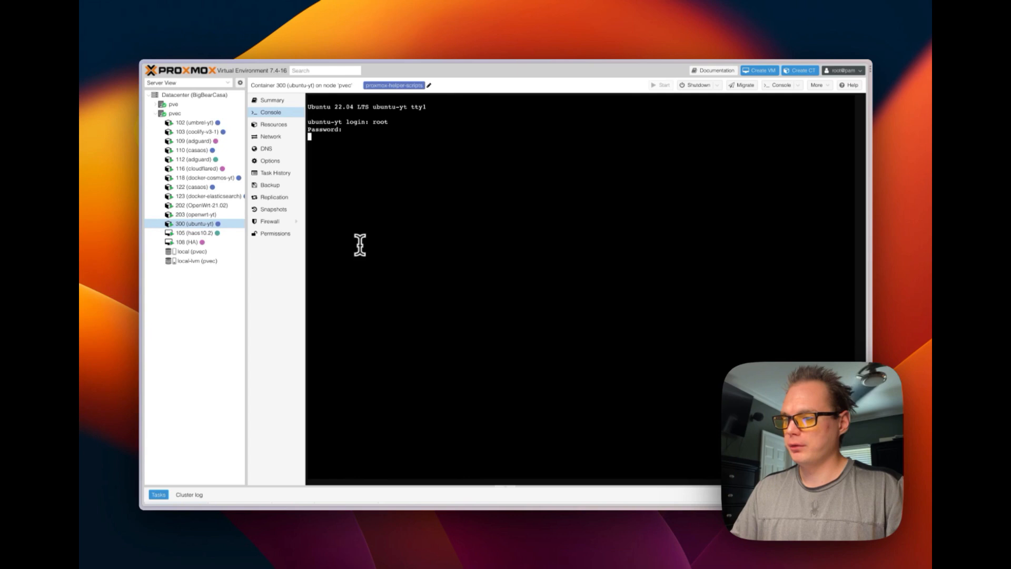
{"action": "key", "text": "Enter"}
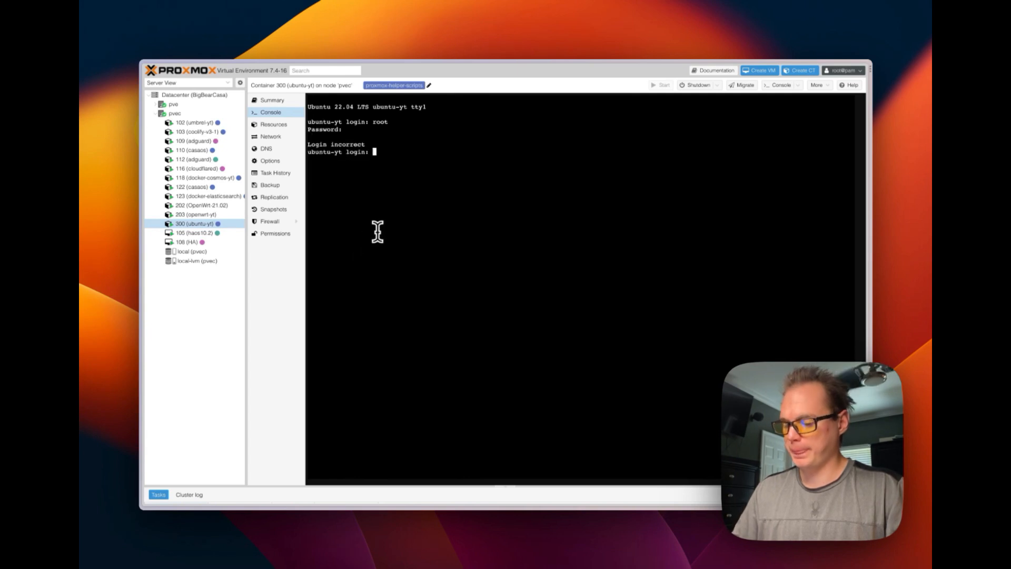
{"action": "type", "text": "password"}
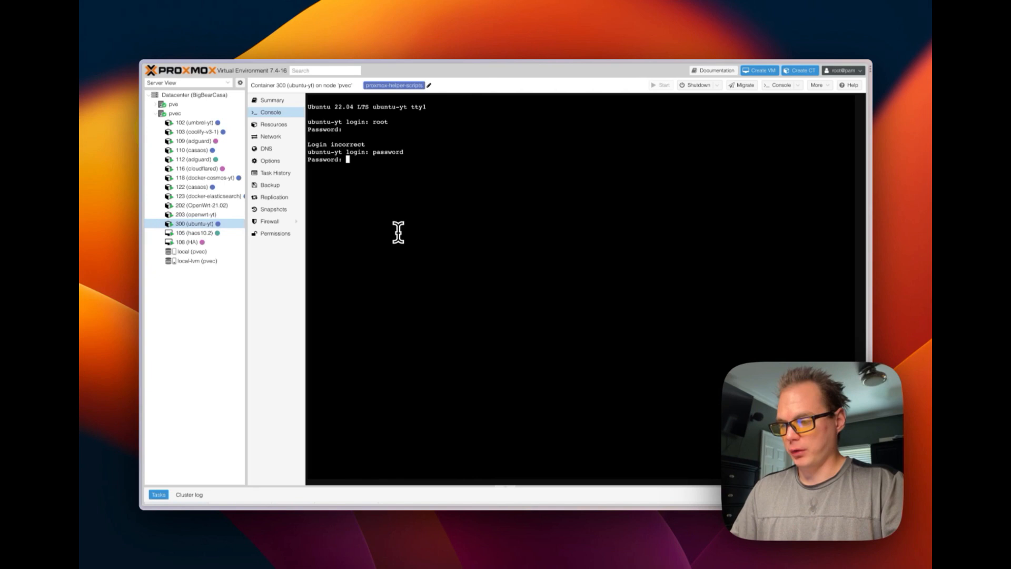
{"action": "key", "text": "ctrl+c"}
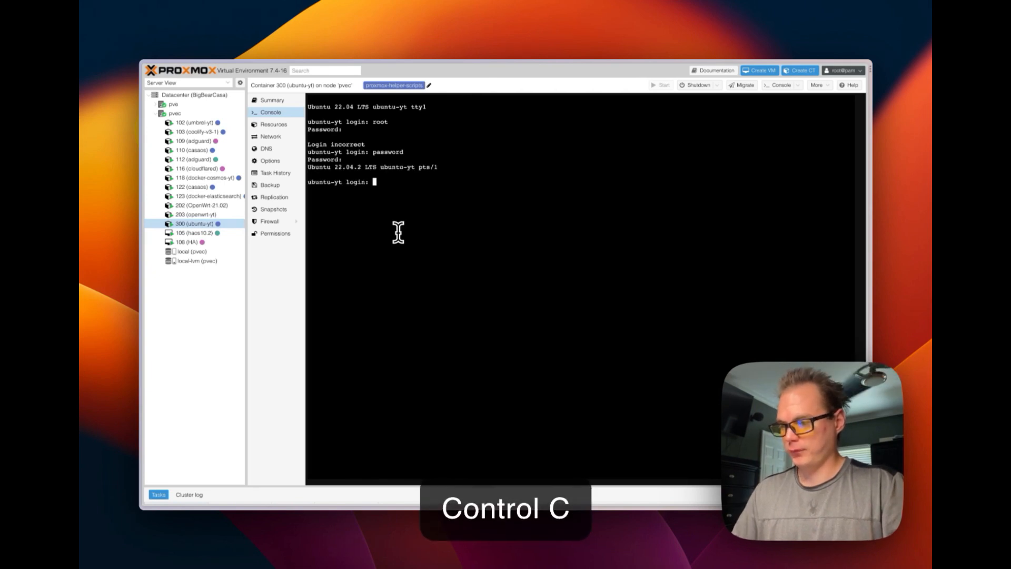
{"action": "type", "text": "root"}
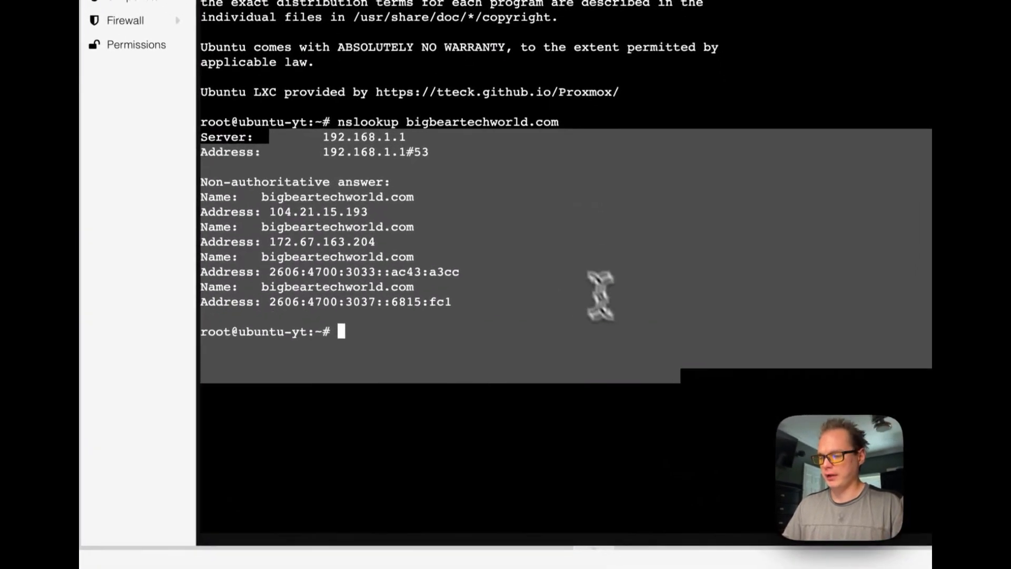
Cancel the current command line and log out of the root session with exit
{"action": "key", "text": "ctrl+c"}
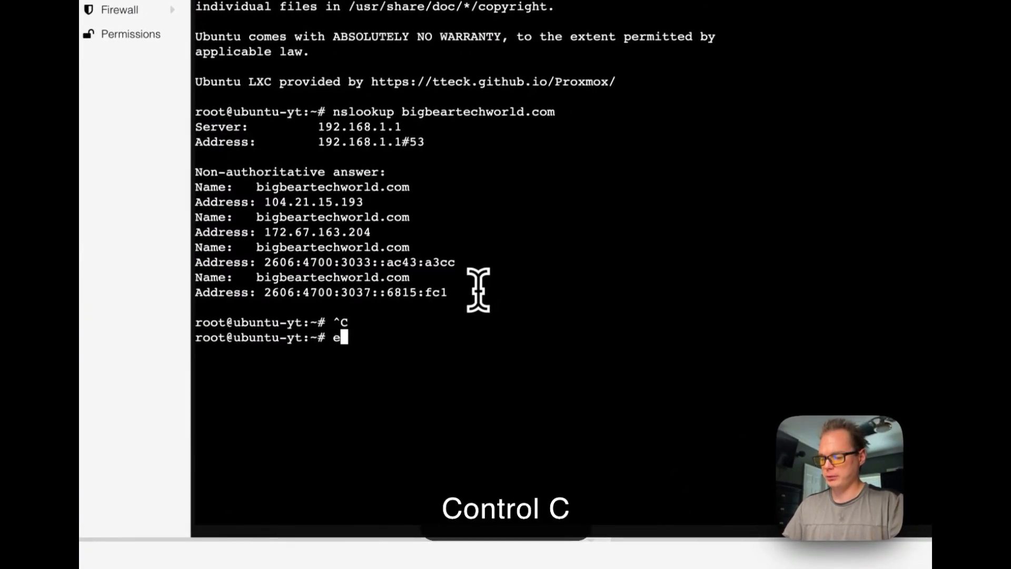
{"action": "type", "text": "xit"}
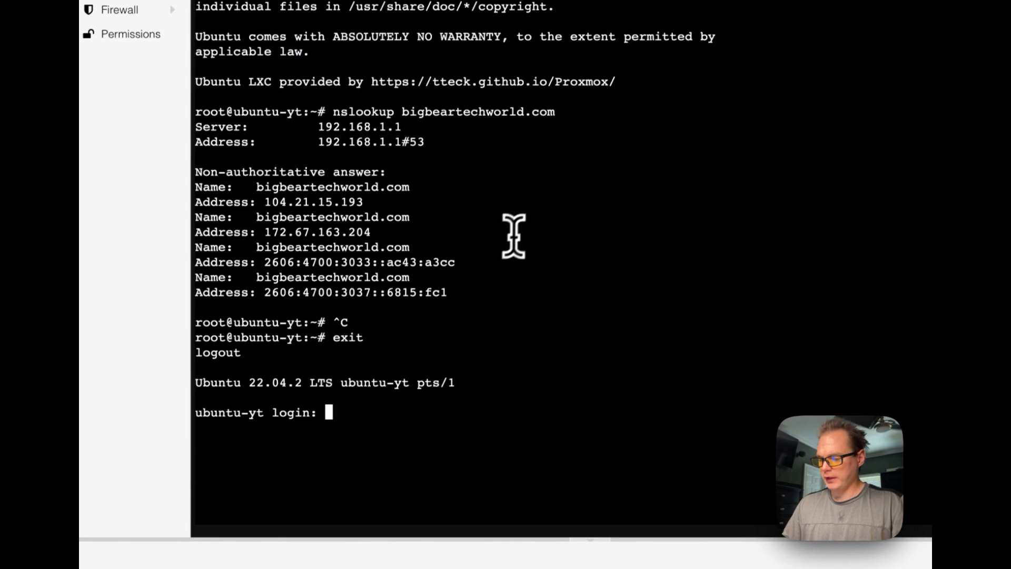